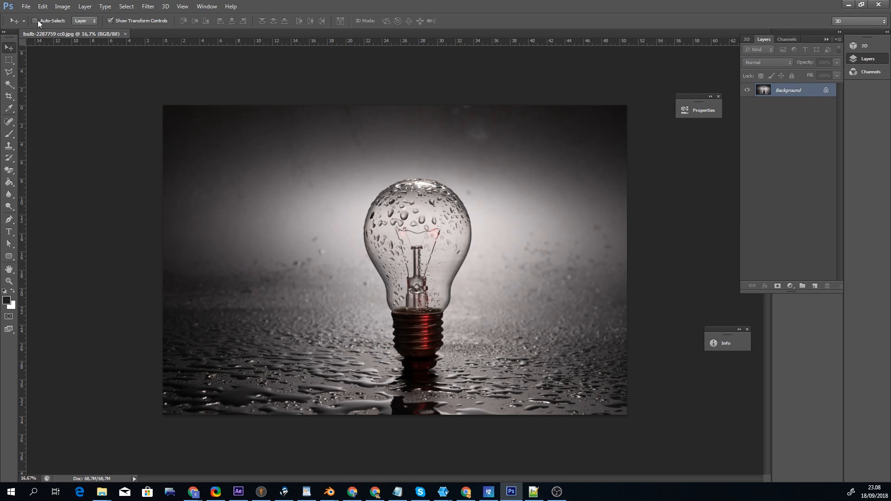
Step: Open board-2440249.jpg, the blue circuit-board image, as a second document
{"action": "left_click", "coordinate": [26, 7]}
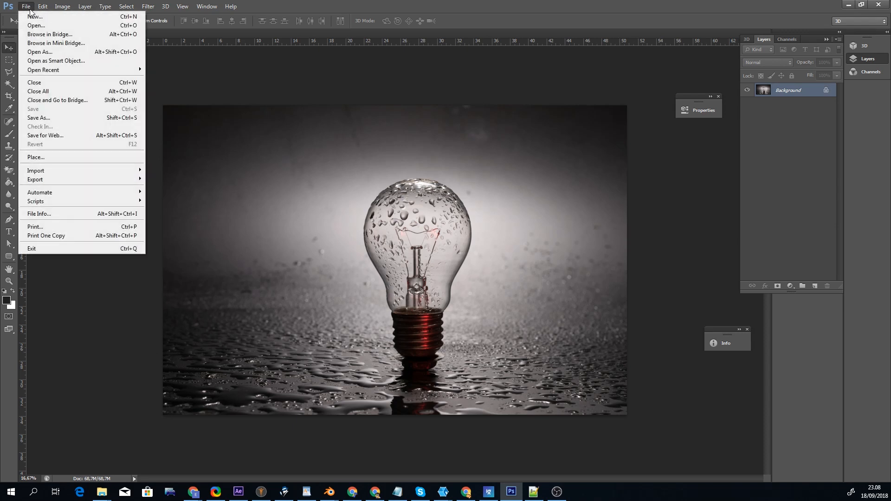
{"action": "left_click", "coordinate": [36, 25]}
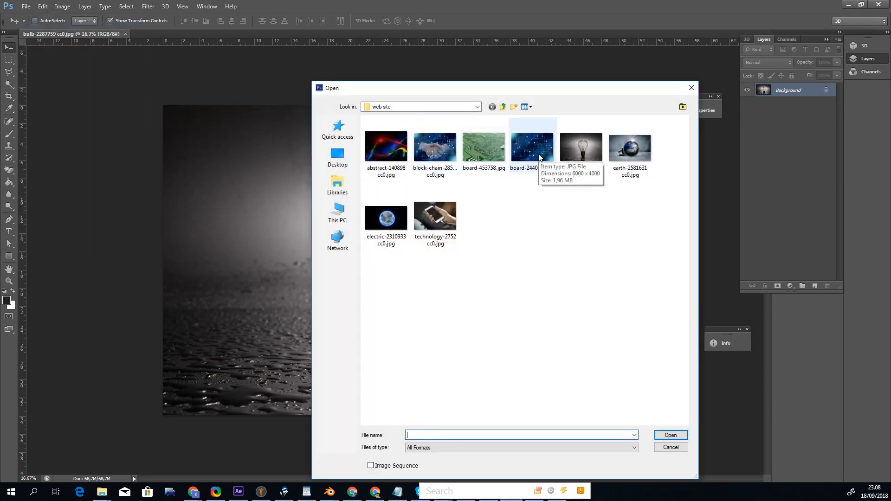
{"action": "double_click", "coordinate": [531, 148]}
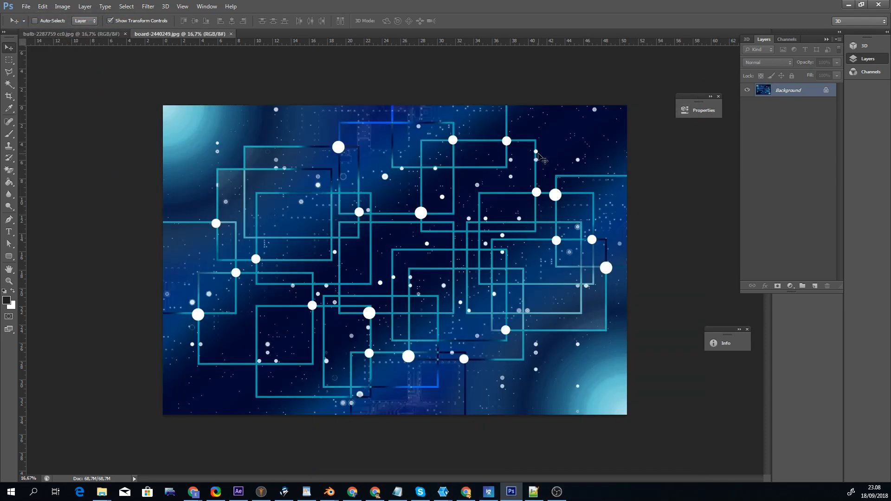
Step: Back in the bulb document, duplicate the background into a Background copy layer
{"action": "left_click", "coordinate": [65, 34]}
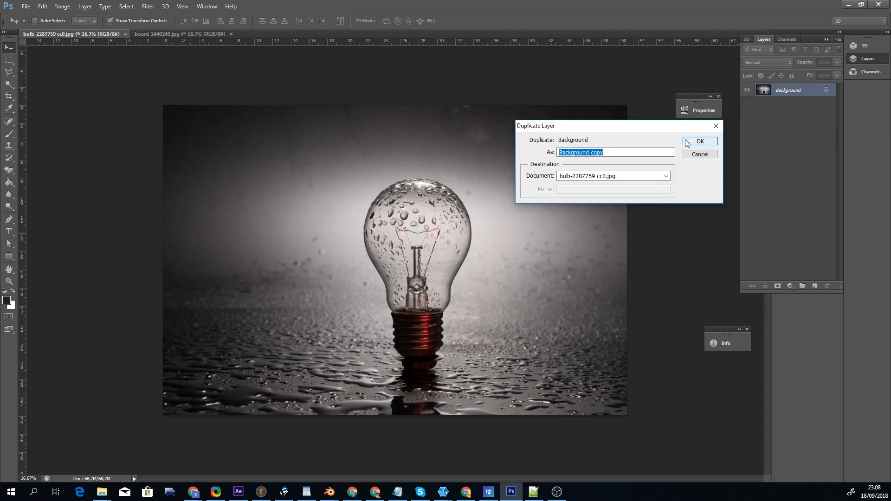
{"action": "left_click", "coordinate": [700, 141]}
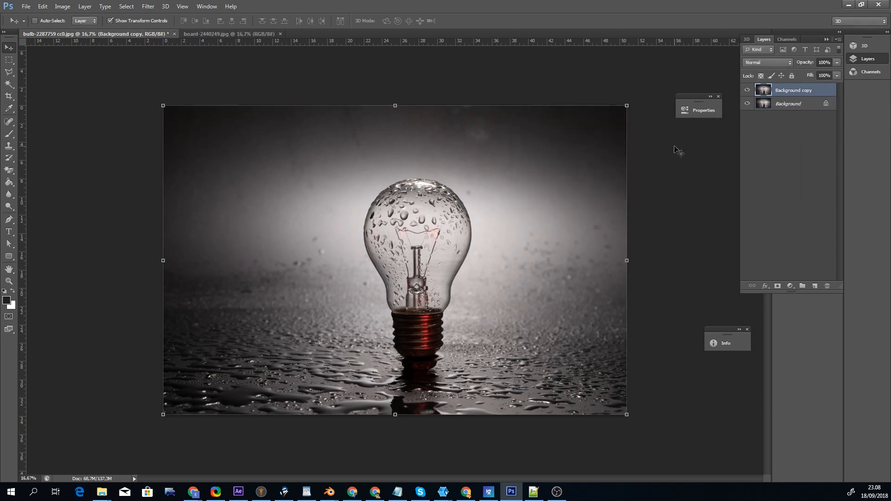
{"action": "left_click", "coordinate": [62, 7]}
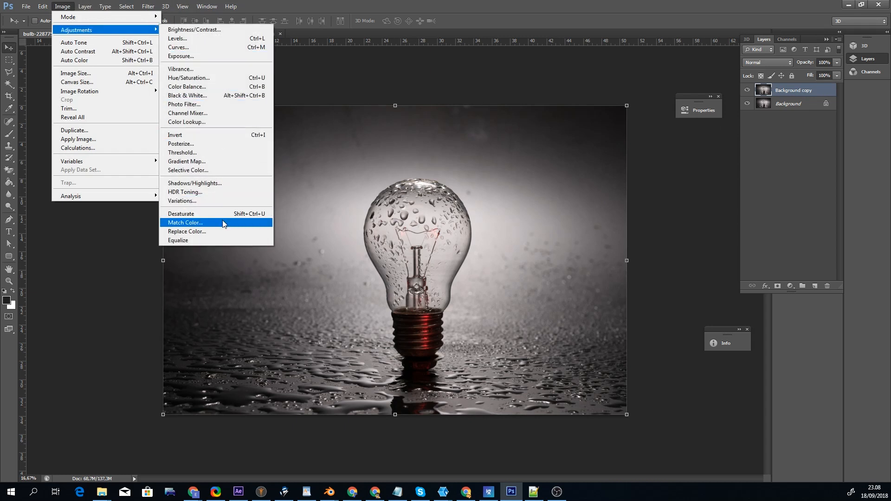
Step: Match Color on Background copy with source board-2440249.jpg, tuning luminance and intensity, then apply
{"action": "left_click", "coordinate": [184, 222]}
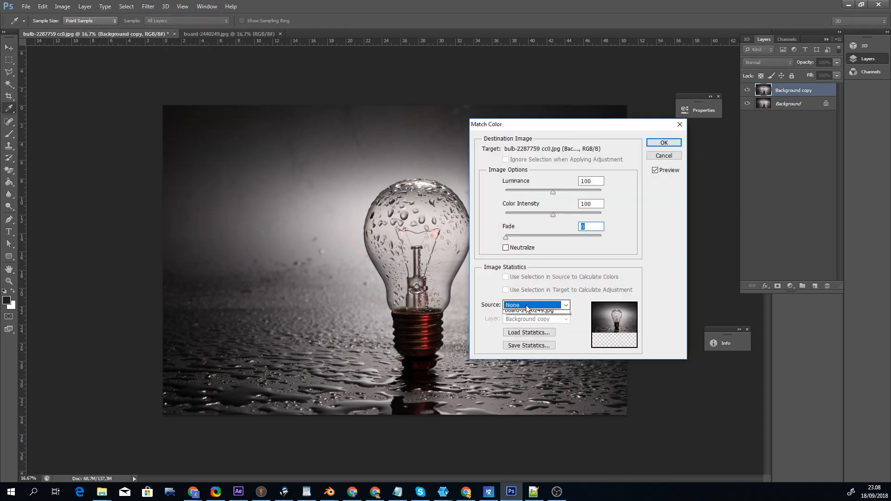
{"action": "left_click", "coordinate": [528, 310]}
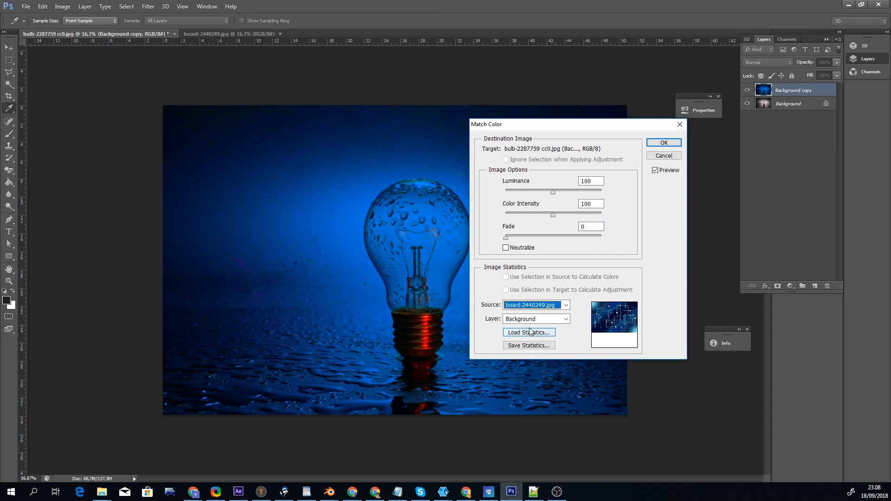
{"action": "left_click_drag", "start_coordinate": [550, 192], "coordinate": [537, 191]}
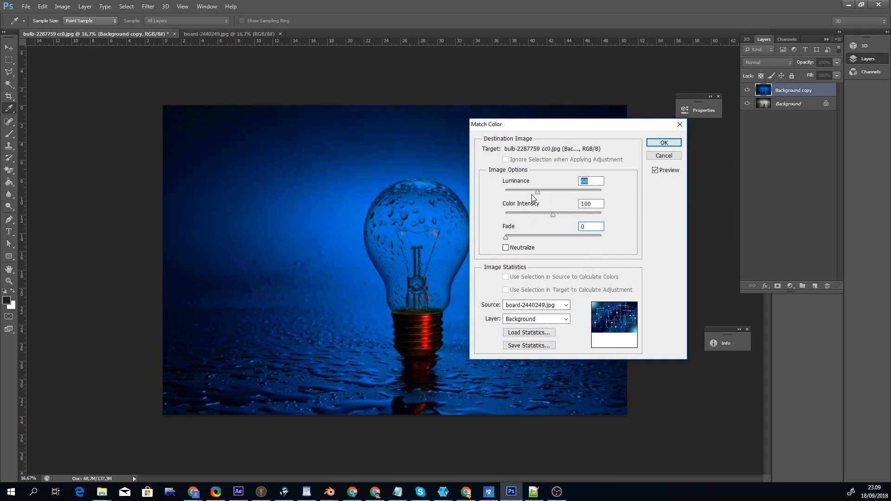
{"action": "left_click_drag", "start_coordinate": [538, 191], "coordinate": [602, 191]}
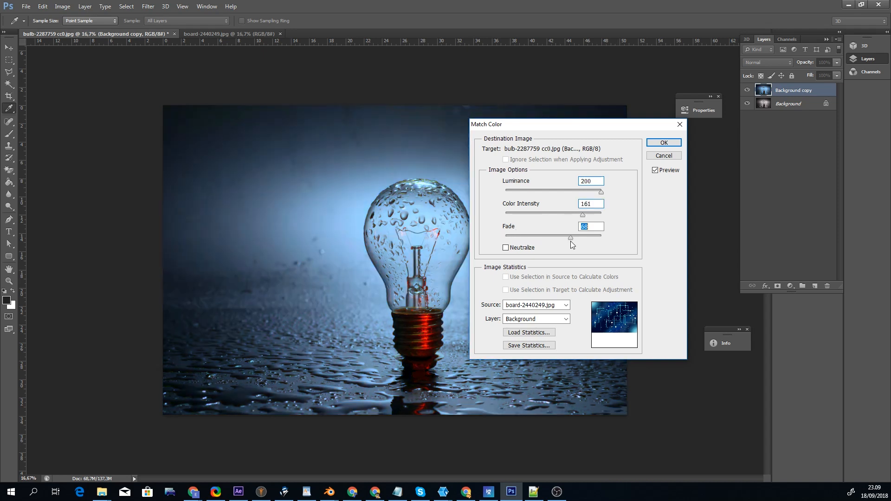
{"action": "left_click", "coordinate": [663, 142]}
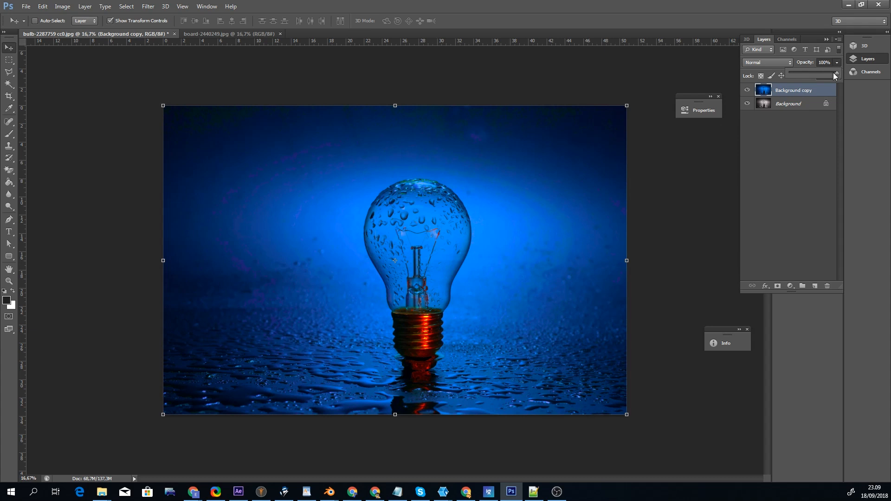
Step: Lower Background copy's opacity, then raise it partway for a softer blended blue
{"action": "left_click_drag", "start_coordinate": [835, 75], "coordinate": [795, 76]}
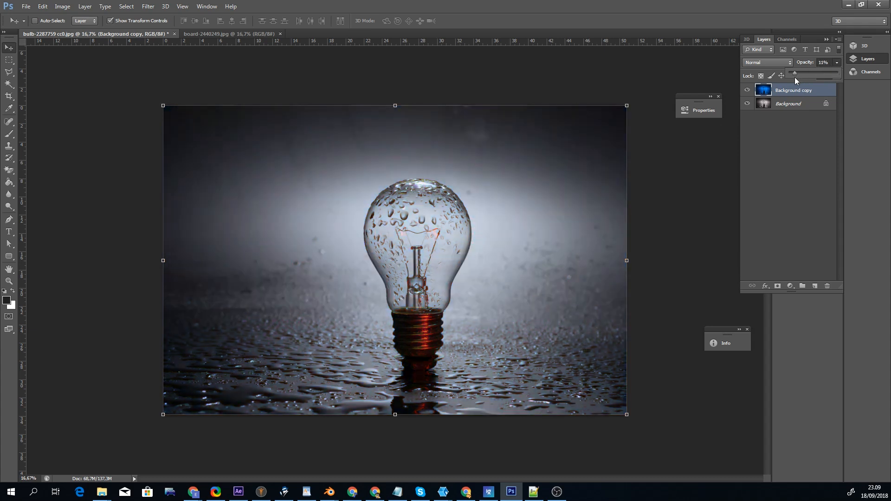
{"action": "left_click_drag", "start_coordinate": [796, 74], "coordinate": [821, 75]}
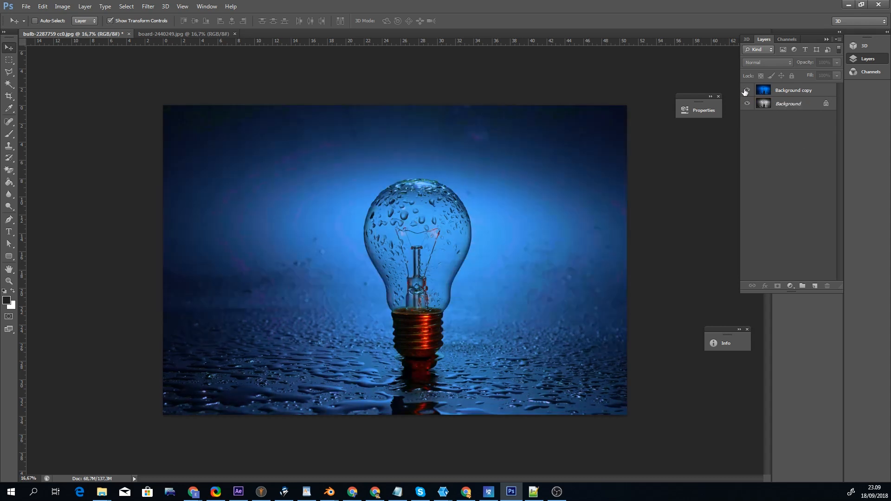
Step: Place duck-1978680 cc0.png onto the sand photo and rasterize the duck layer
{"action": "left_click", "coordinate": [26, 7]}
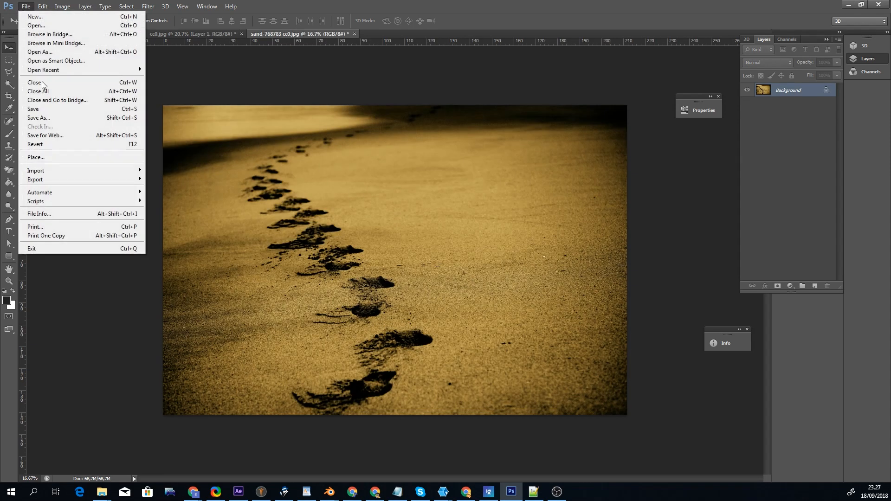
{"action": "left_click", "coordinate": [37, 158]}
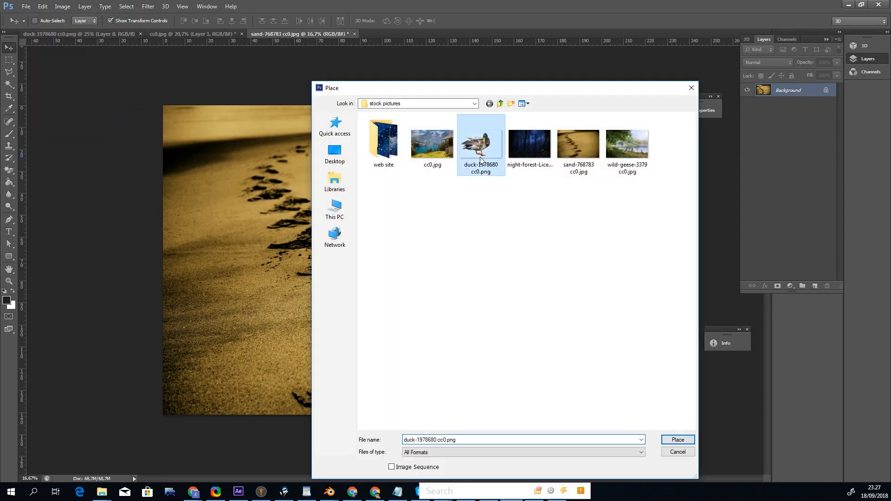
{"action": "left_click", "coordinate": [677, 439]}
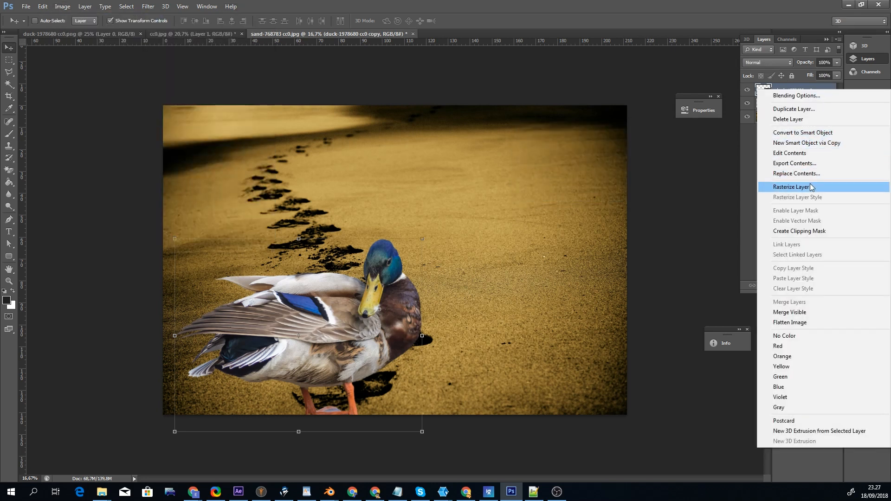
{"action": "left_click", "coordinate": [62, 6]}
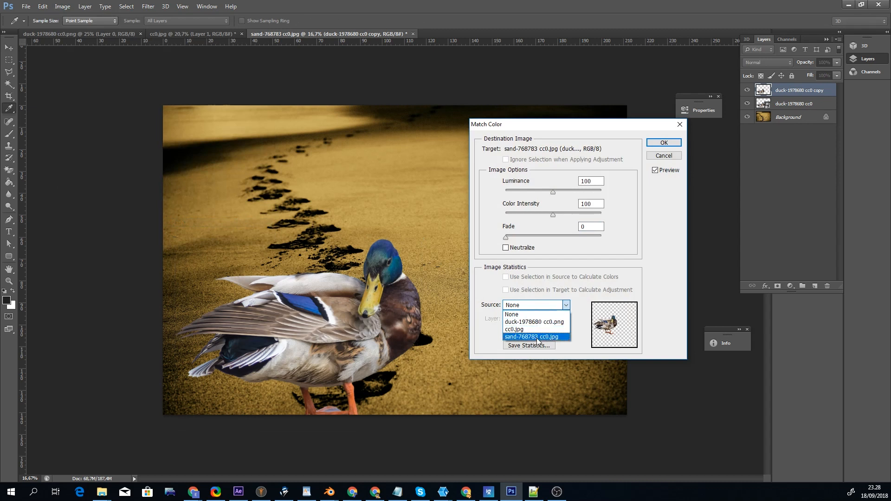
Step: Match Color on the duck copy from sand-768783 cc0.jpg's Background layer, with reduced intensity, and apply
{"action": "left_click", "coordinate": [533, 336]}
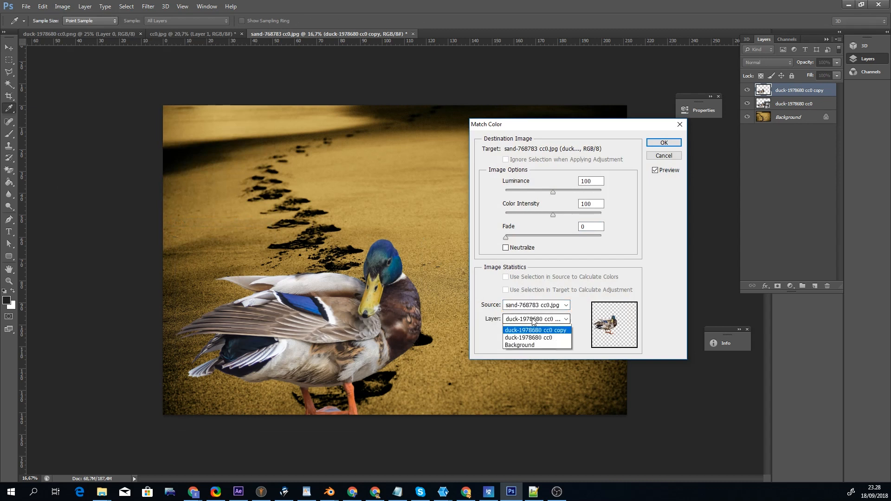
{"action": "left_click", "coordinate": [518, 346]}
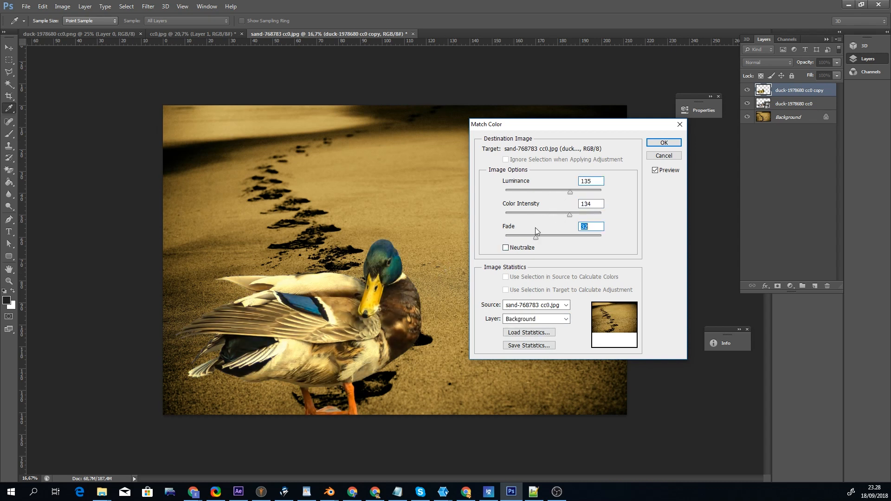
{"action": "left_click_drag", "start_coordinate": [569, 214], "coordinate": [561, 214]}
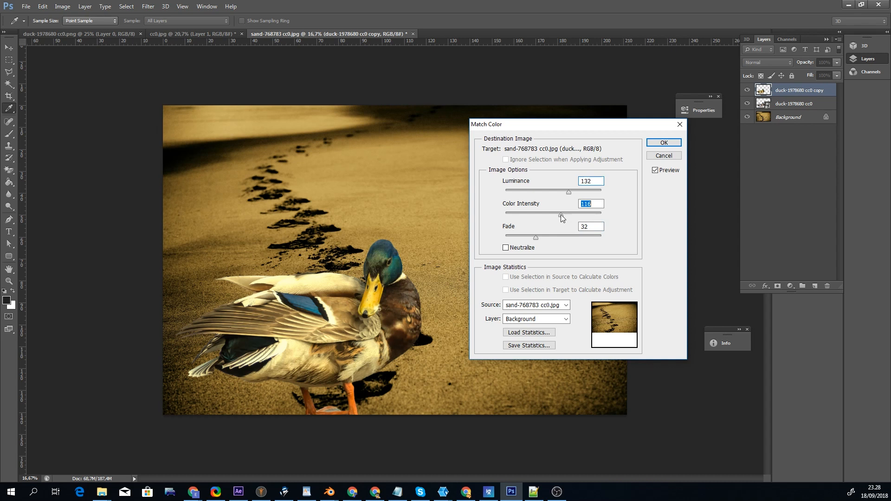
{"action": "left_click", "coordinate": [662, 142]}
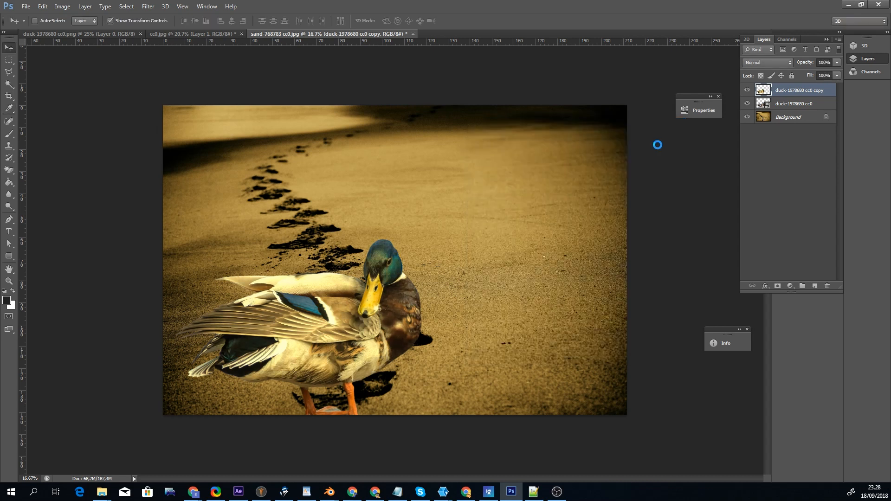